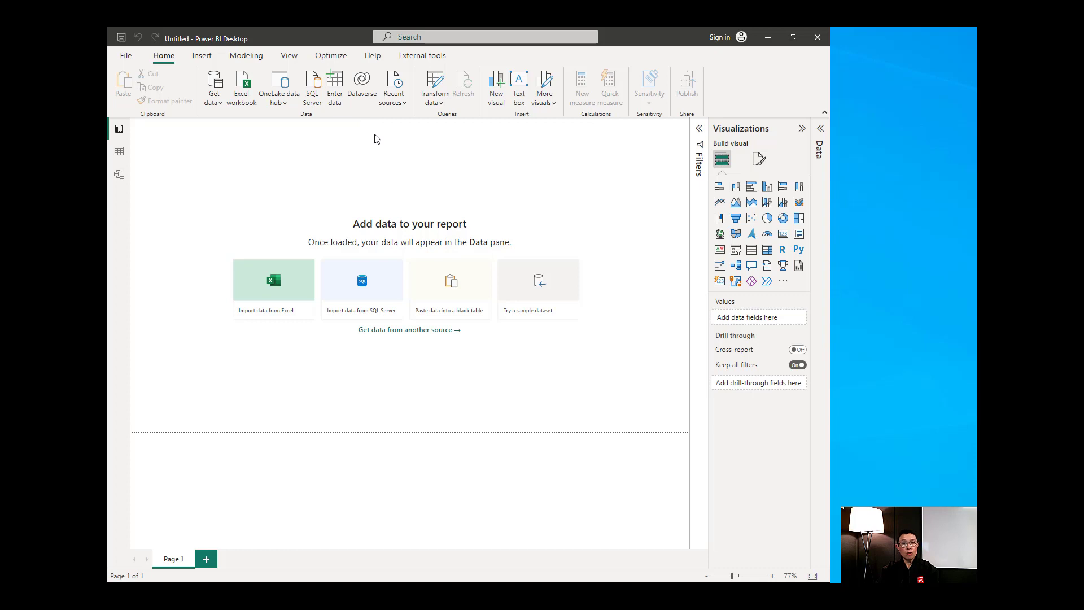
{"action": "mouse_move", "coordinate": [435, 482]}
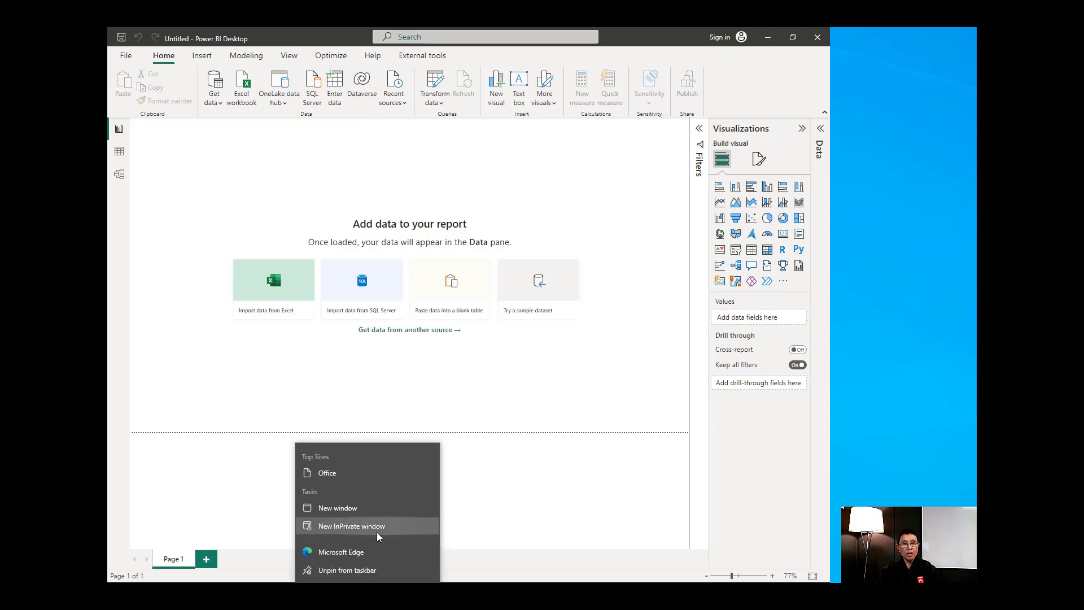
Open a new InPrivate Microsoft Edge window from the taskbar
{"action": "left_click", "coordinate": [351, 526]}
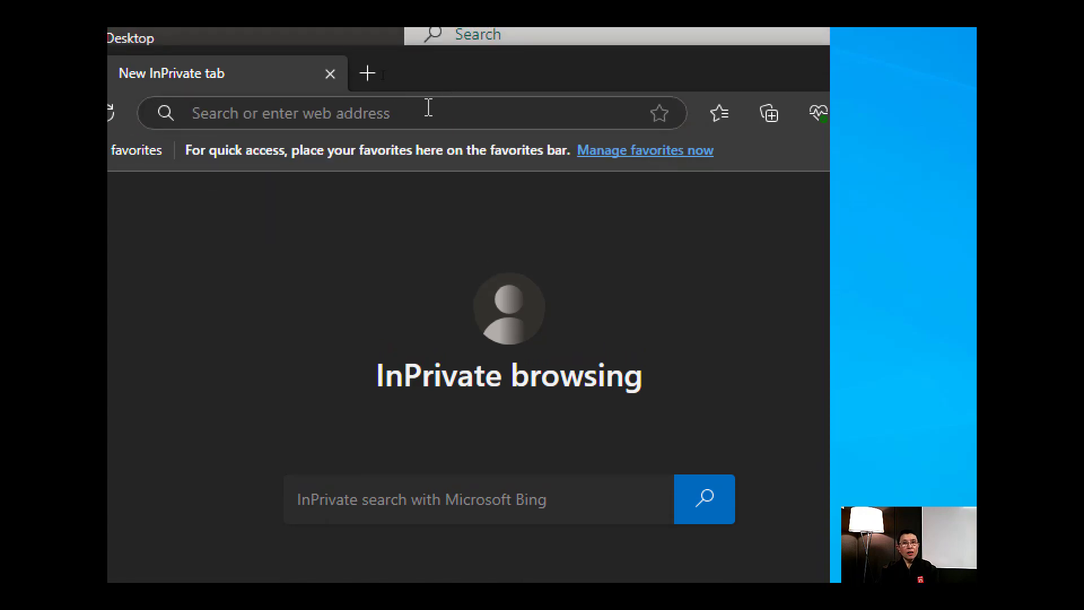
{"action": "right_click", "coordinate": [290, 113]}
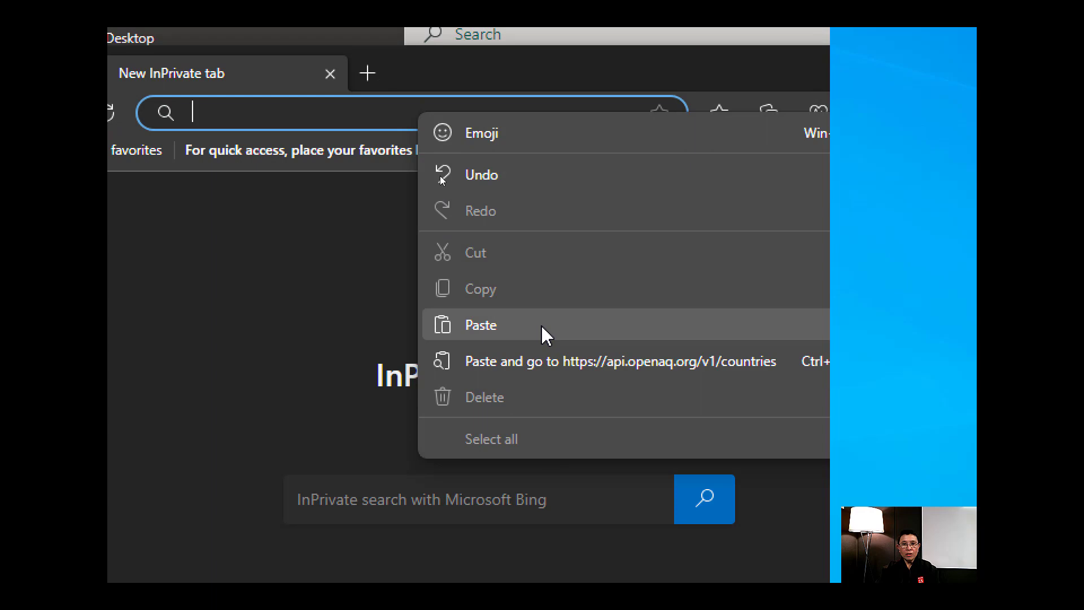
{"action": "left_click", "coordinate": [480, 326]}
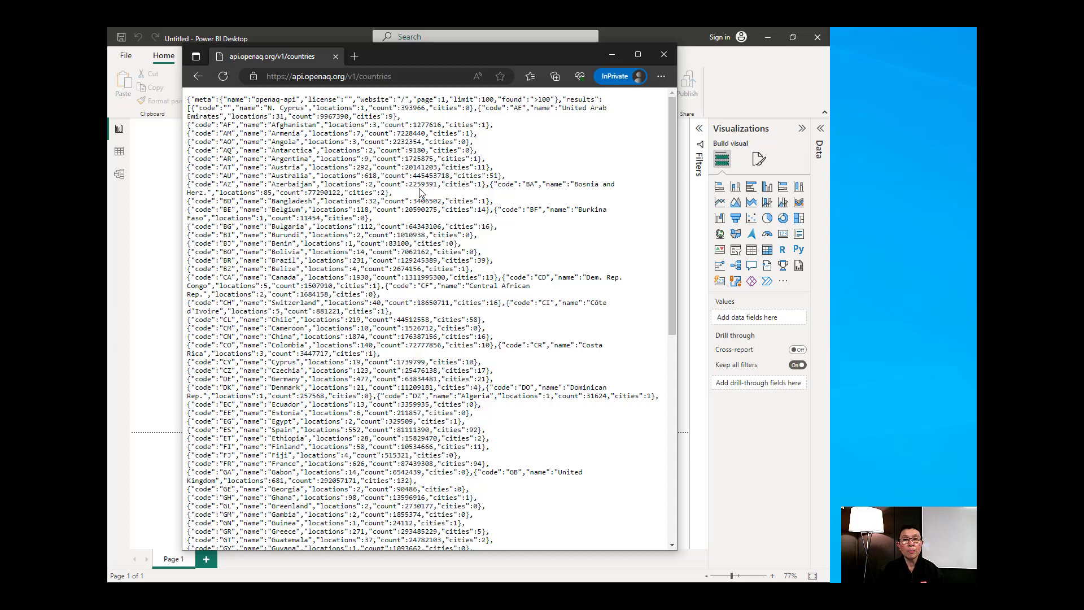
{"action": "mouse_move", "coordinate": [280, 62]}
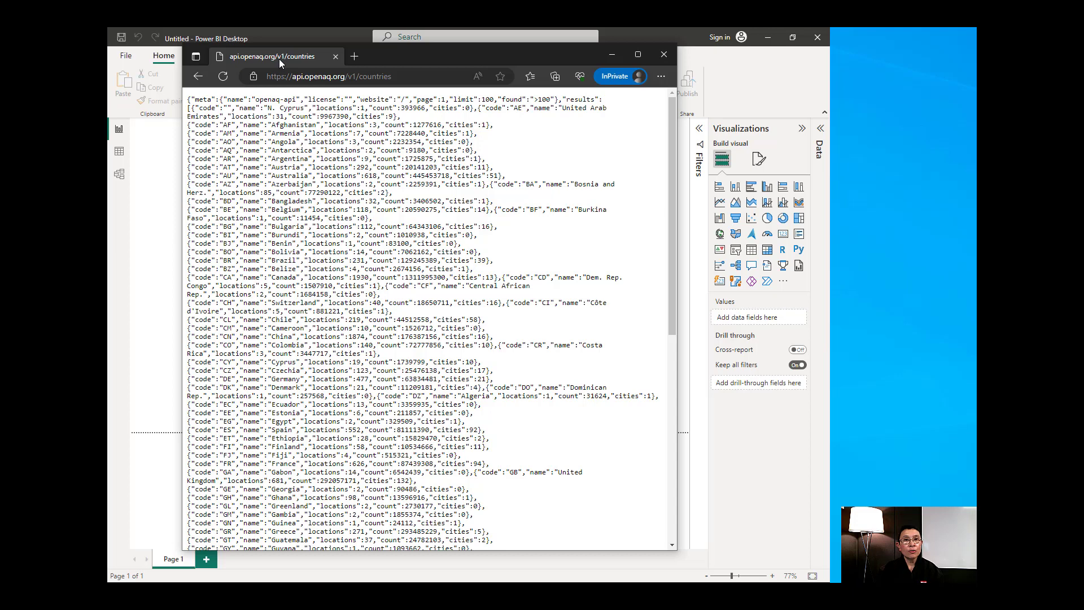
{"action": "mouse_move", "coordinate": [614, 56]}
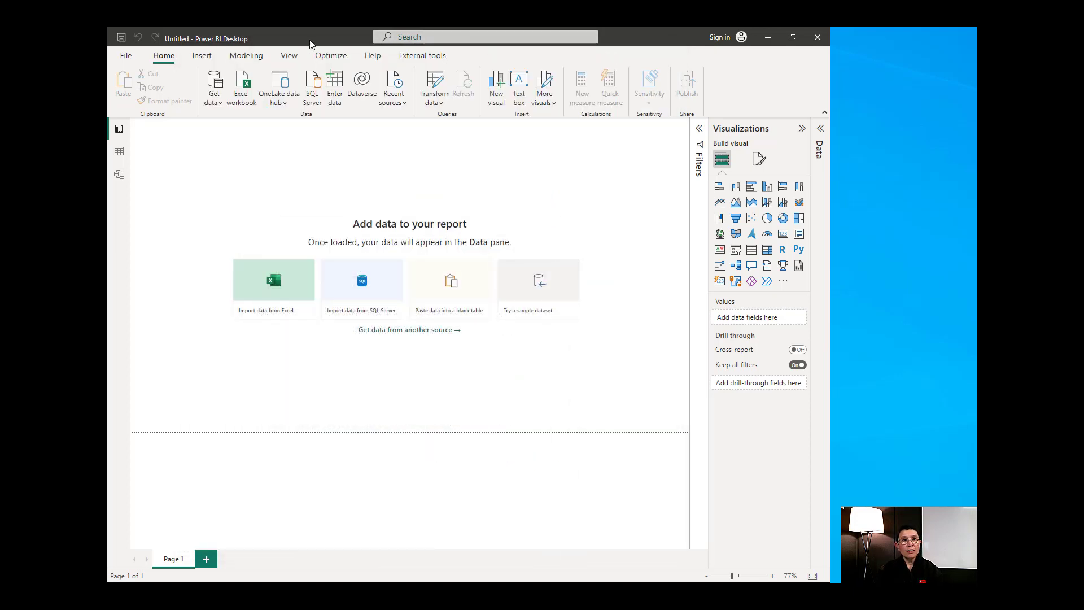
{"action": "mouse_move", "coordinate": [320, 39]}
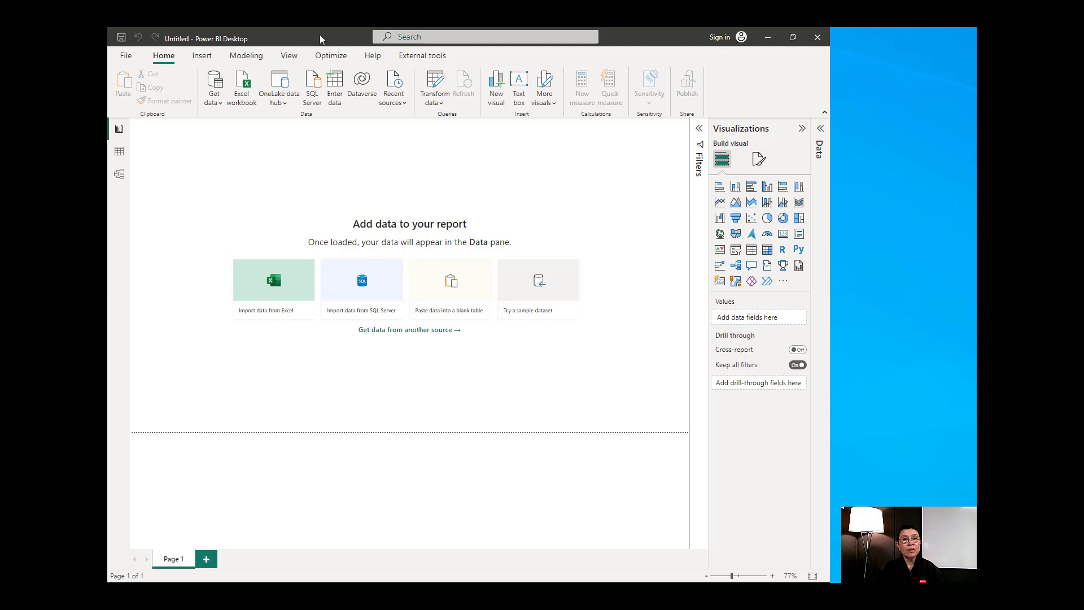
{"action": "mouse_move", "coordinate": [392, 74]}
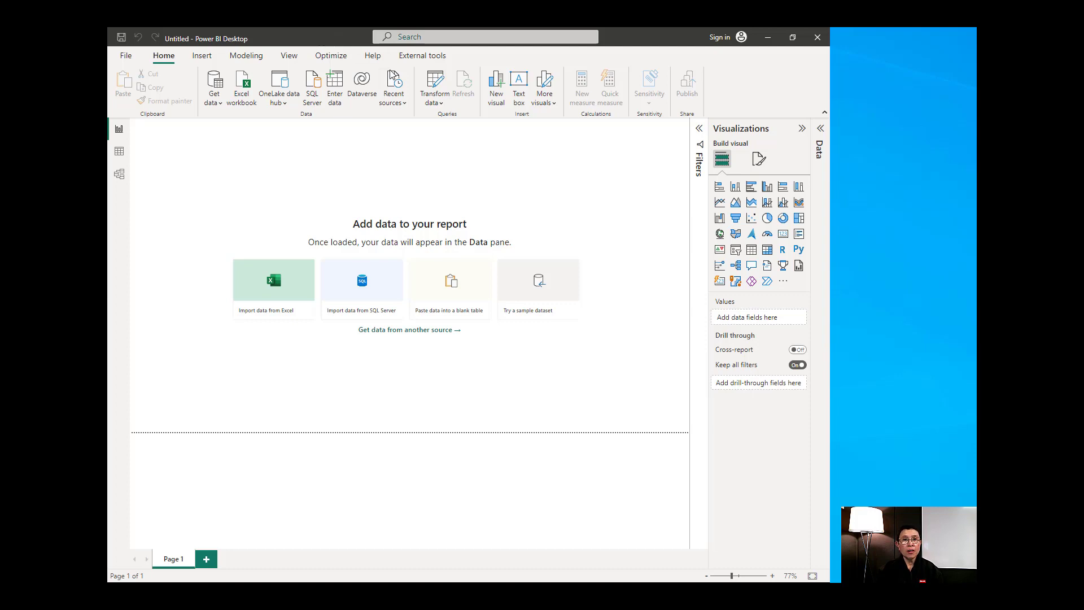
Open the Power Query Editor from Transform data and maximize its window
{"action": "left_click", "coordinate": [434, 86]}
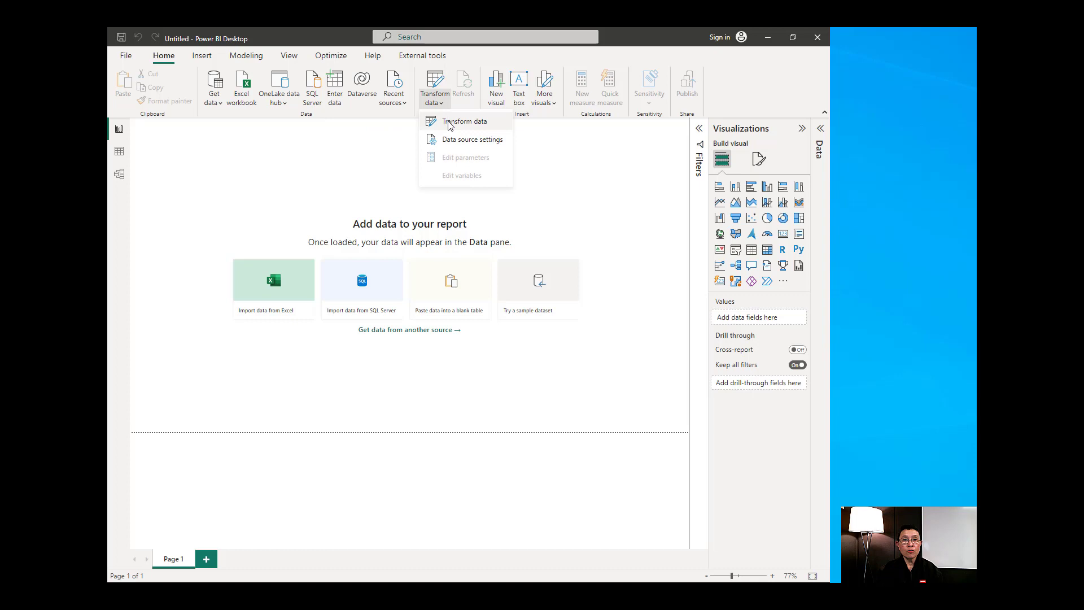
{"action": "left_click", "coordinate": [464, 121]}
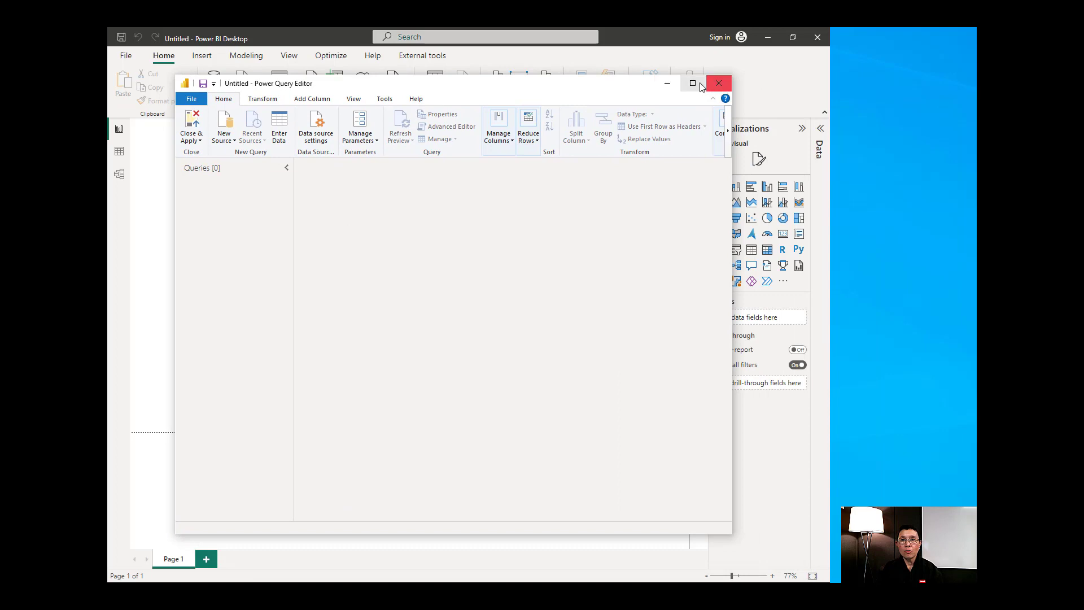
{"action": "left_click", "coordinate": [691, 83]}
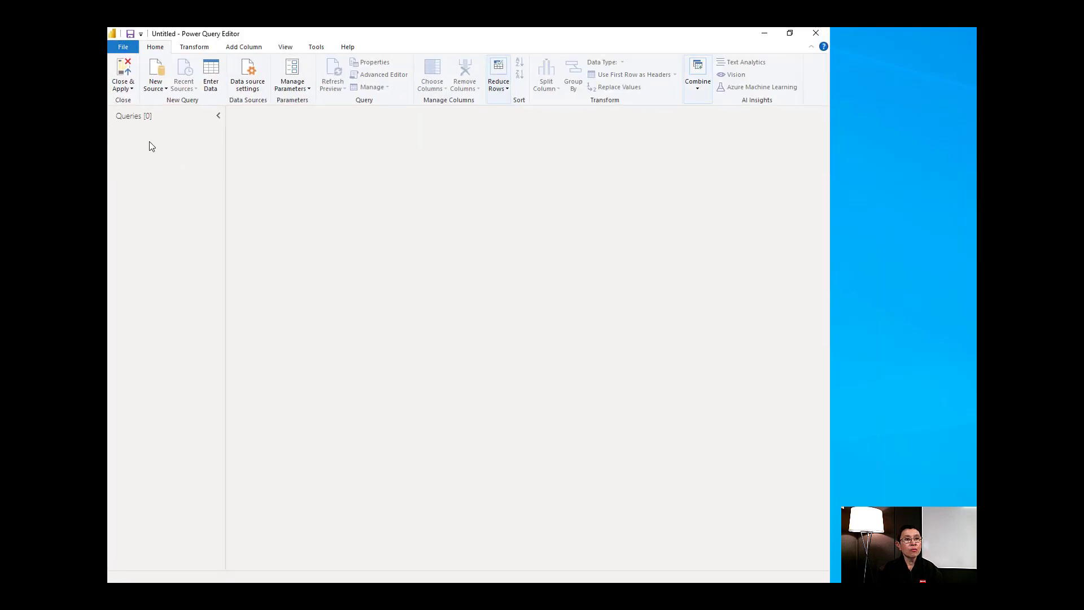
{"action": "right_click", "coordinate": [152, 145]}
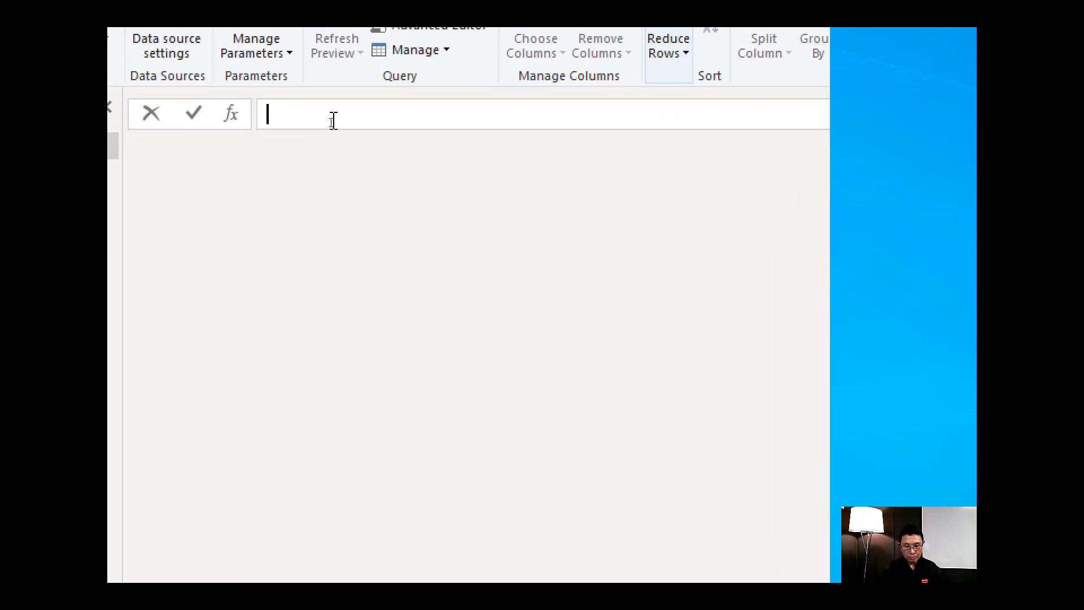
{"action": "type", "text": "=Js"}
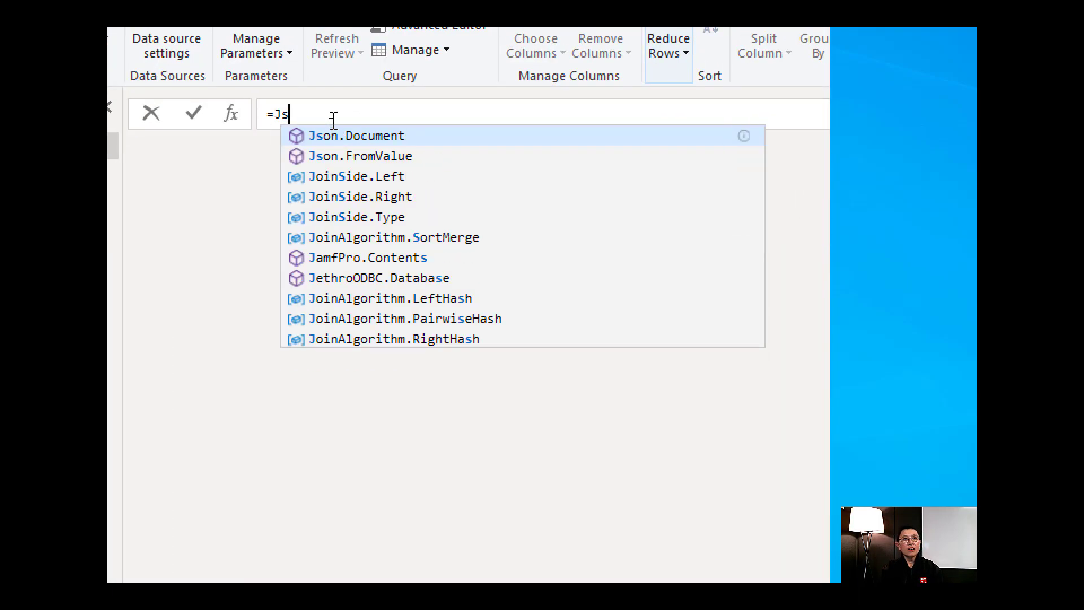
{"action": "left_click", "coordinate": [357, 136]}
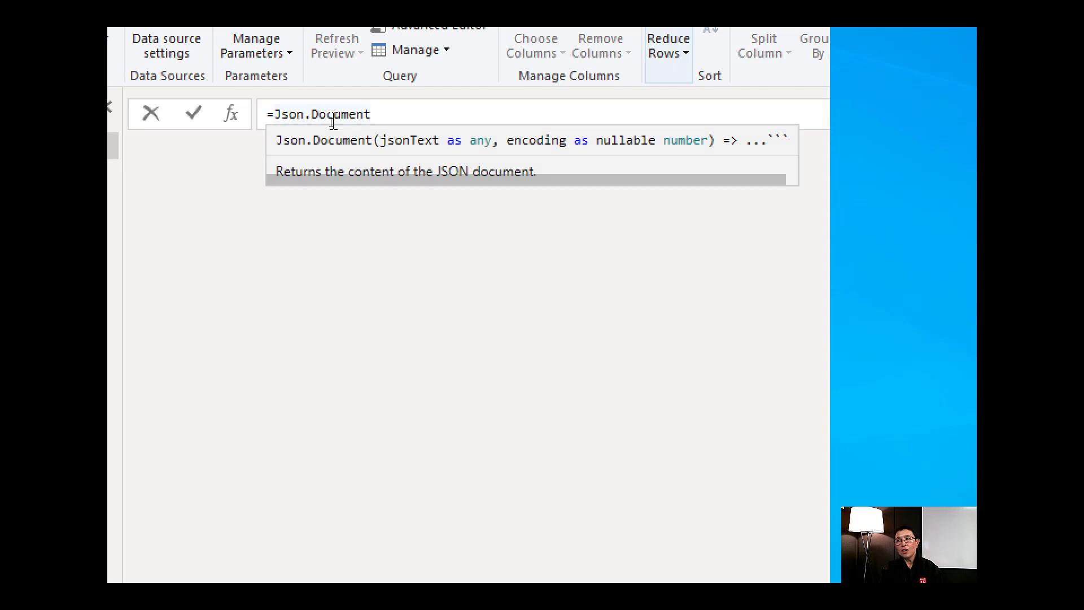
{"action": "type", "text": "(Web)"}
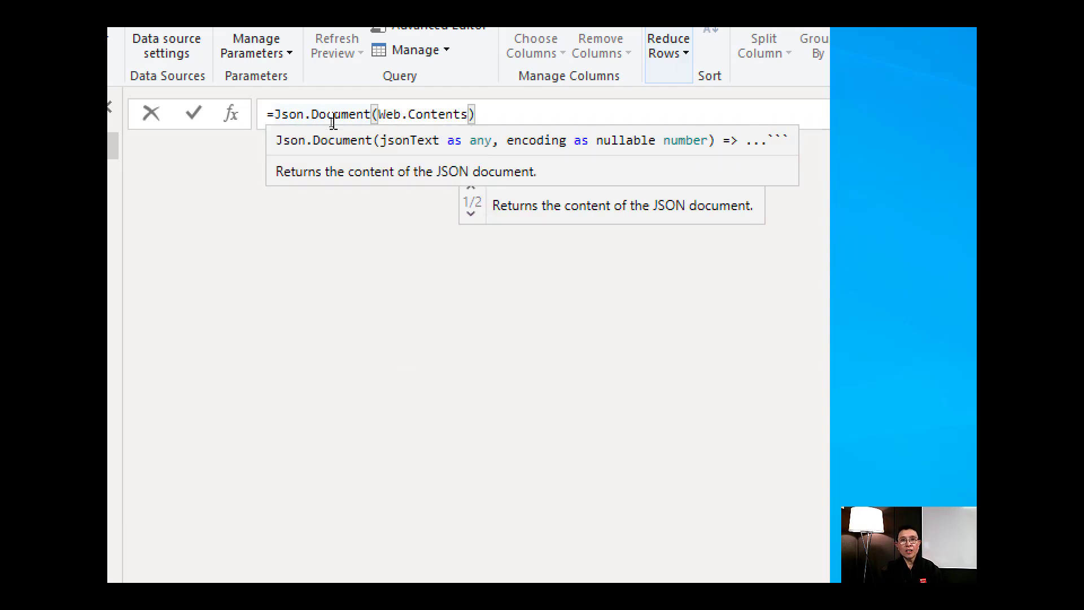
{"action": "type", "text": "()"}
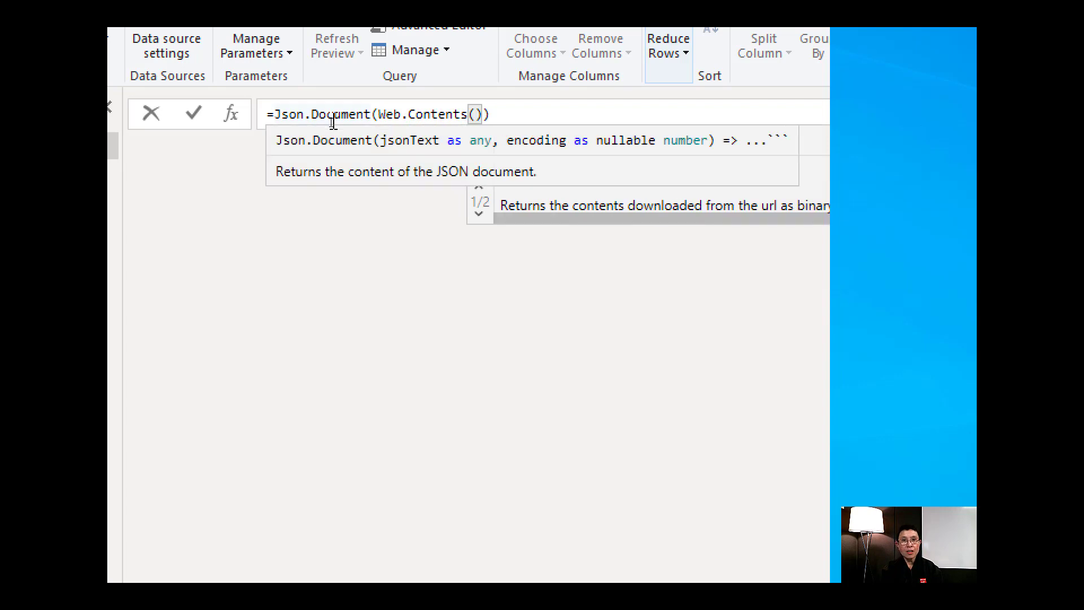
{"action": "type", "text": "\"https://api.openaq.org/v1/countries\""}
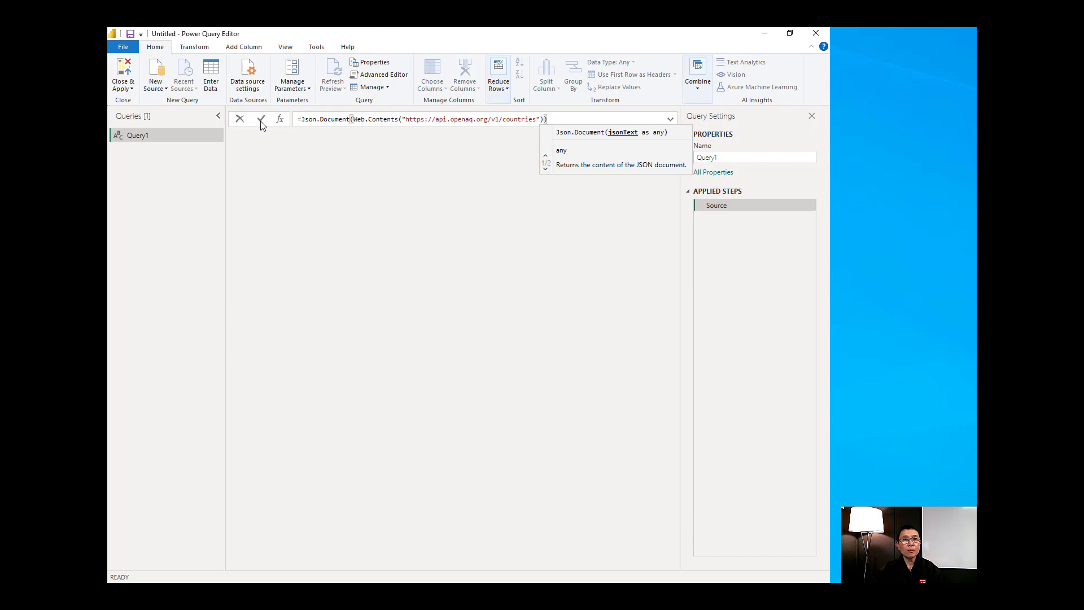
Commit the Source formula and connect to api.openaq.org using Basic access credentials
{"action": "left_click", "coordinate": [262, 119]}
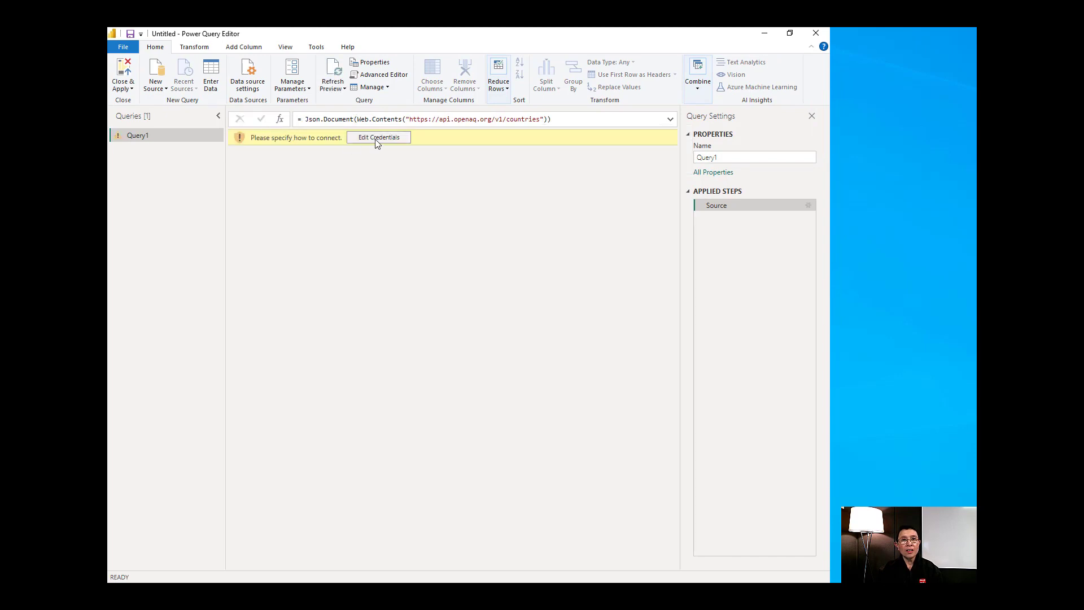
{"action": "left_click", "coordinate": [378, 137]}
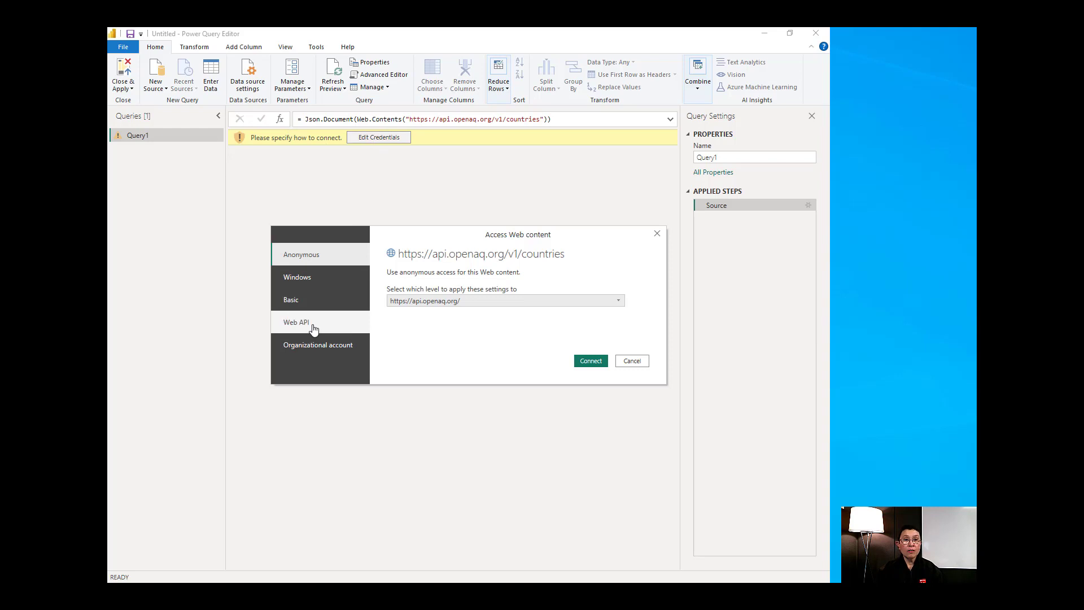
{"action": "left_click", "coordinate": [296, 321]}
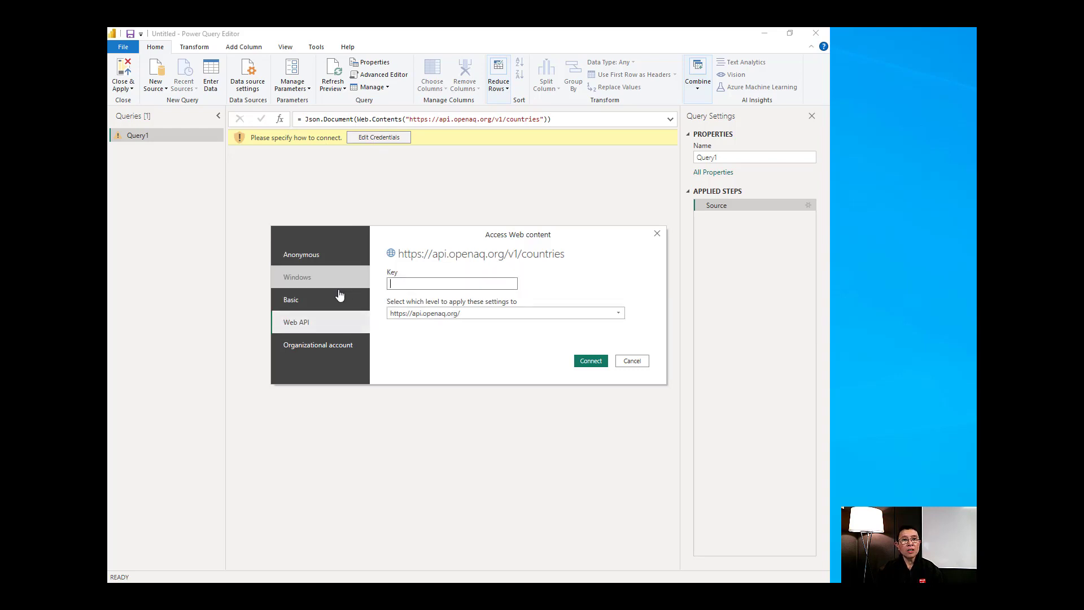
{"action": "left_click", "coordinate": [291, 299]}
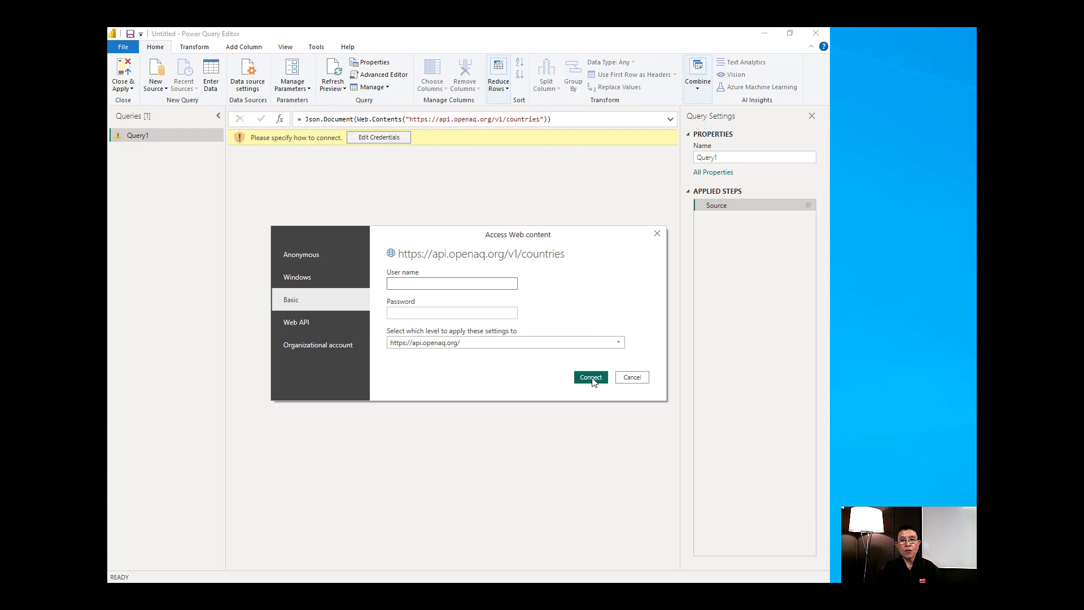
{"action": "left_click", "coordinate": [589, 377]}
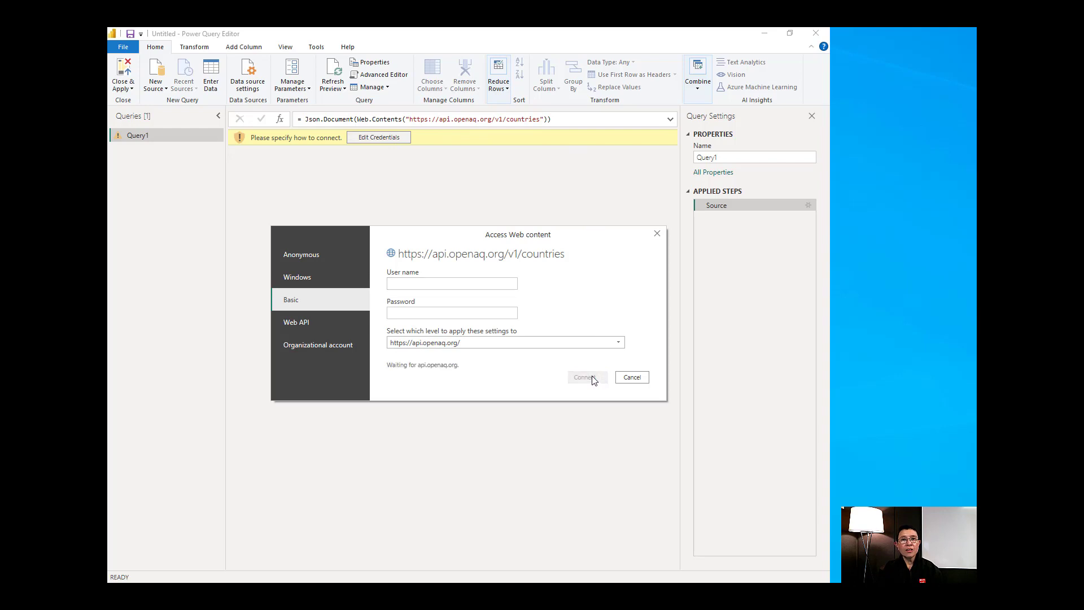
{"action": "mouse_move", "coordinate": [593, 378]}
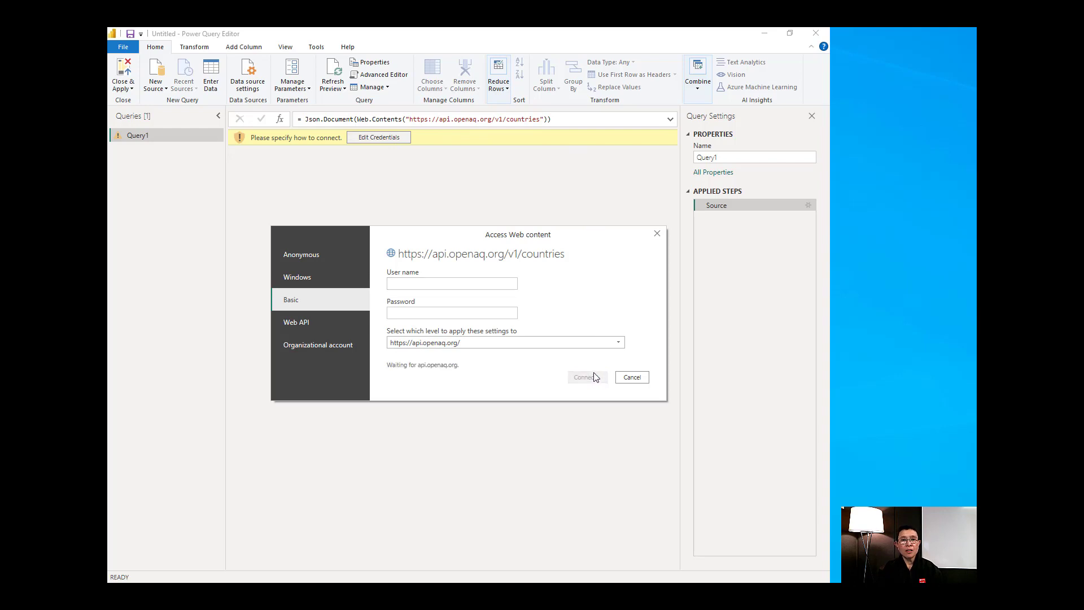
{"action": "left_click", "coordinate": [583, 376]}
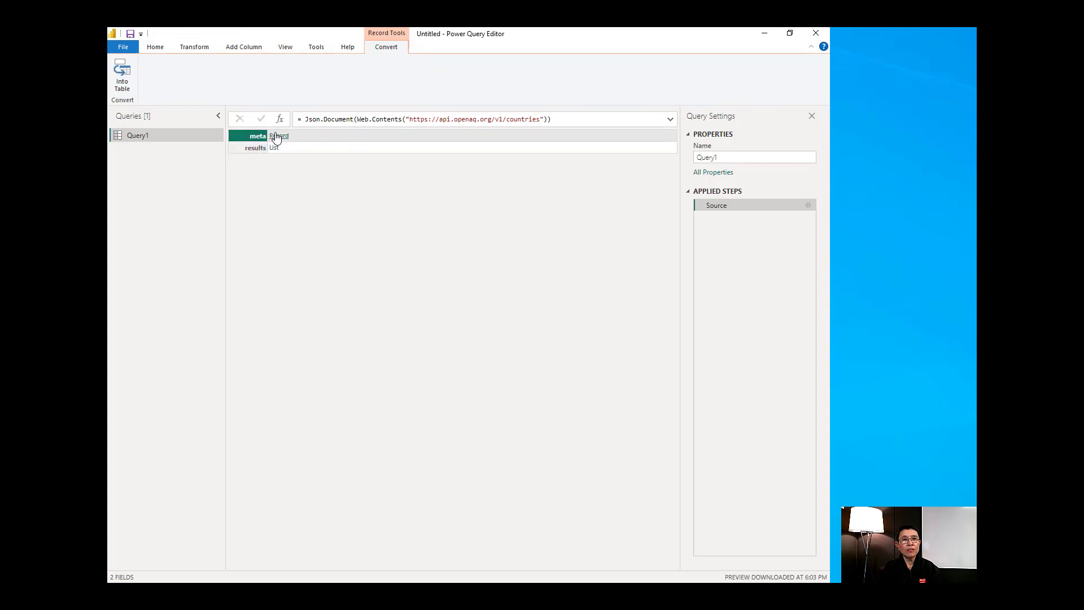
{"action": "mouse_move", "coordinate": [279, 154]}
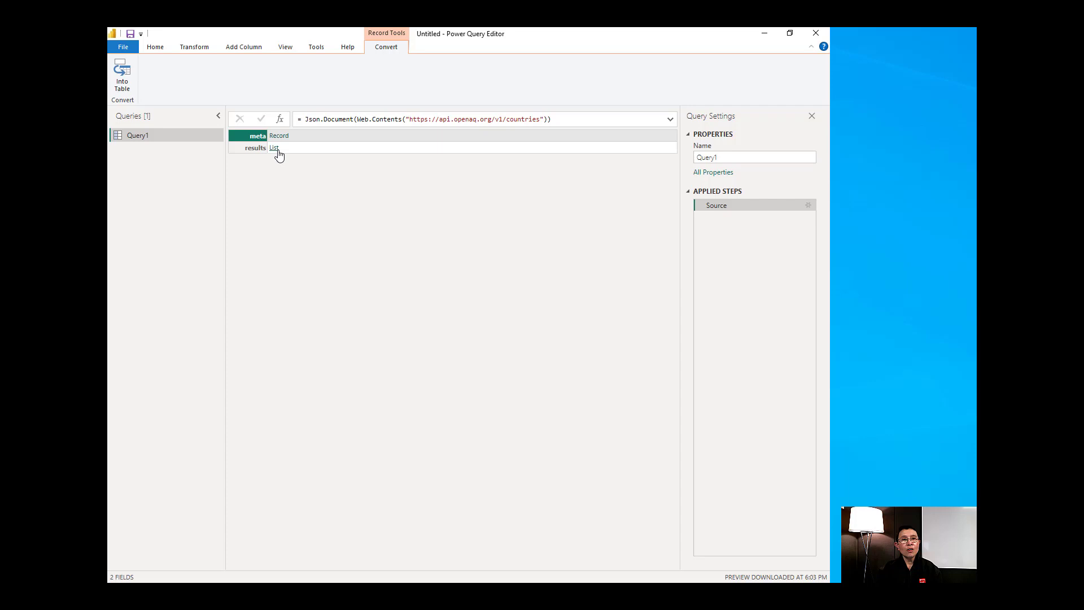
Drill into the results list of 100 records and convert it with To Table
{"action": "left_click", "coordinate": [274, 147]}
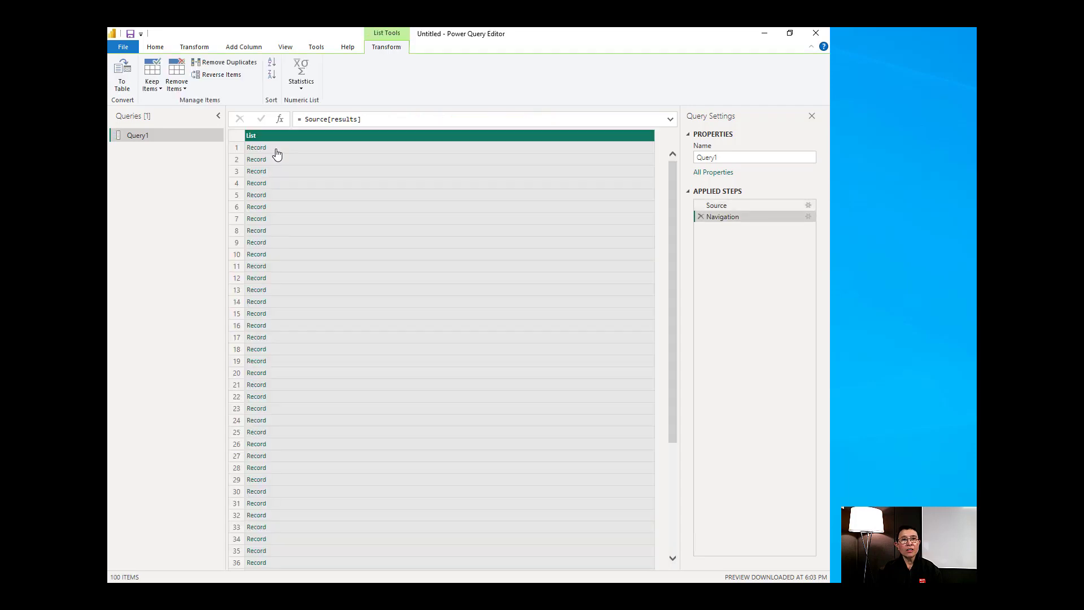
{"action": "mouse_move", "coordinate": [283, 382]}
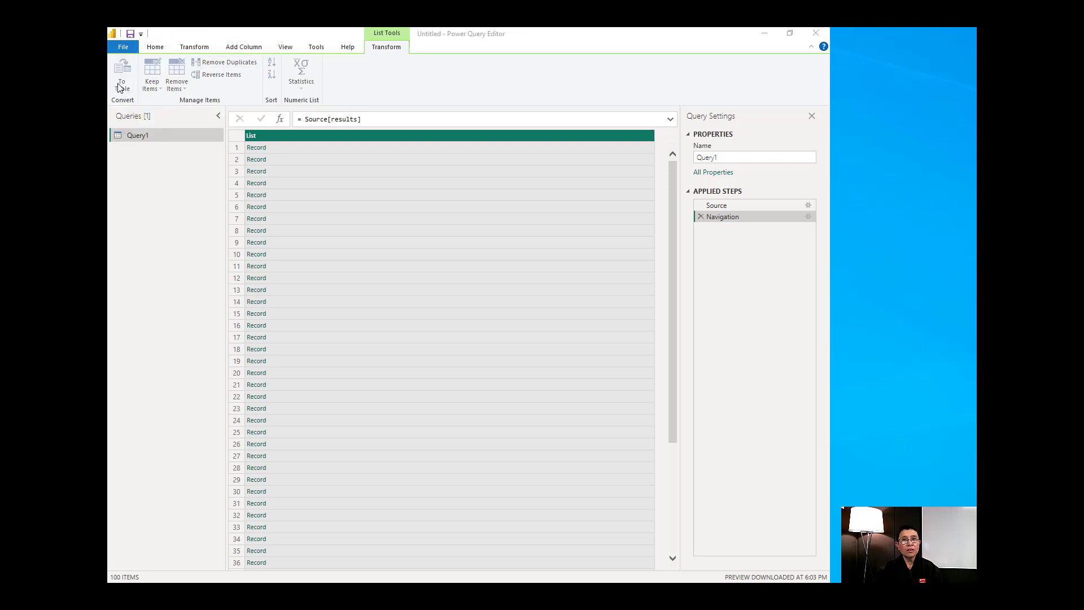
{"action": "left_click", "coordinate": [122, 73]}
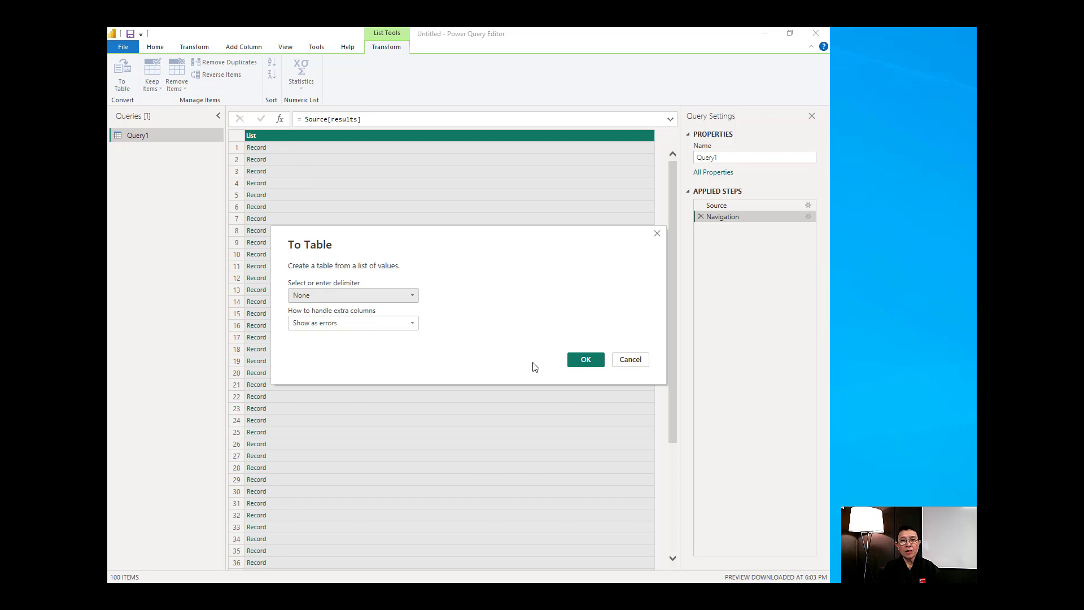
{"action": "left_click", "coordinate": [585, 359]}
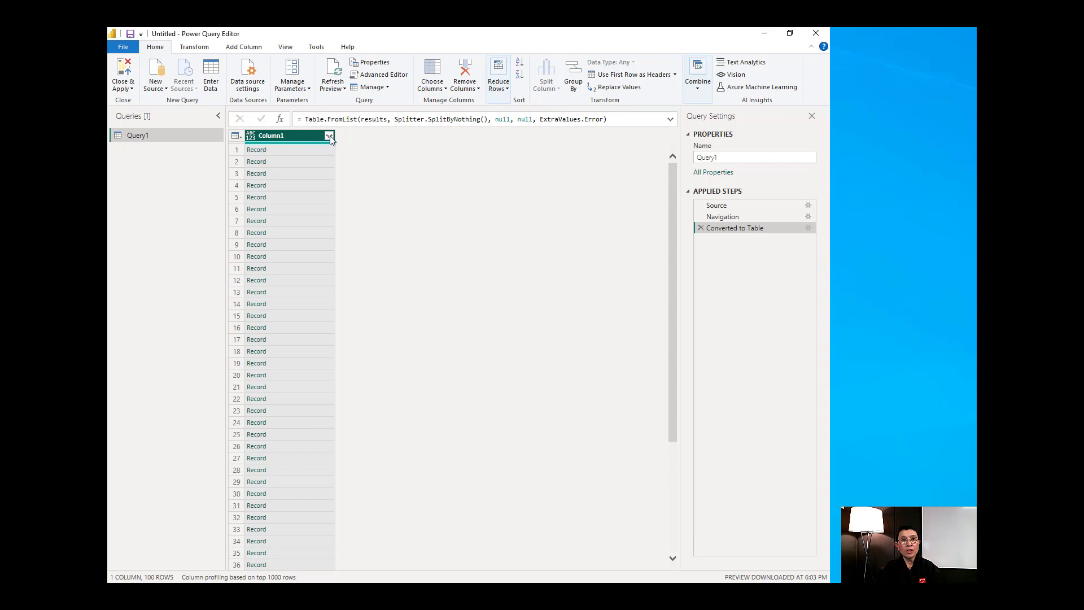
Expand Column1 into all fields (code, name, locations, count, cities) without prefix
{"action": "left_click", "coordinate": [329, 136]}
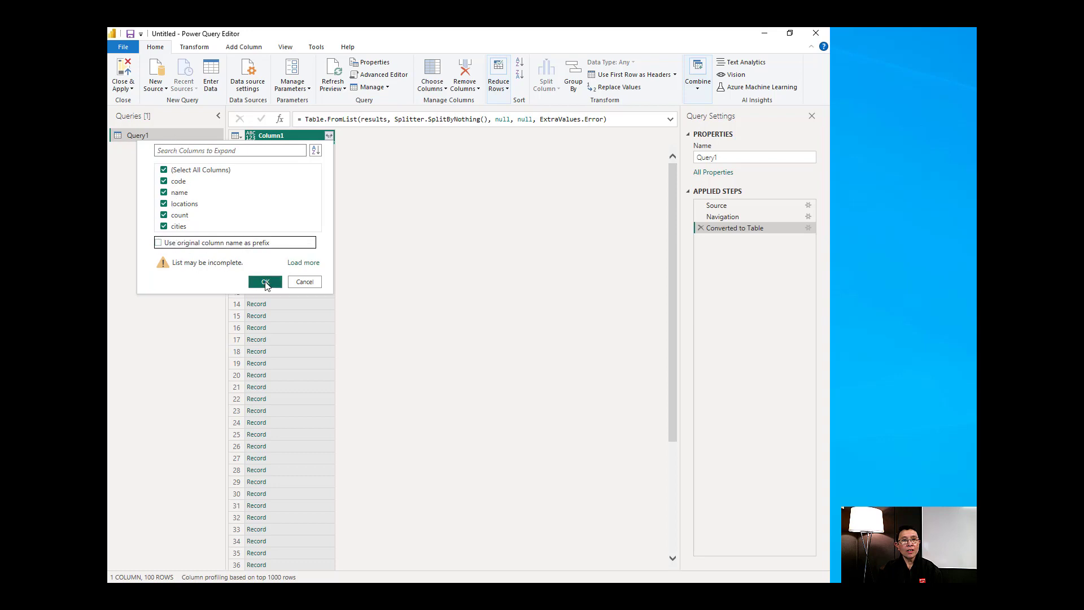
{"action": "left_click", "coordinate": [264, 281]}
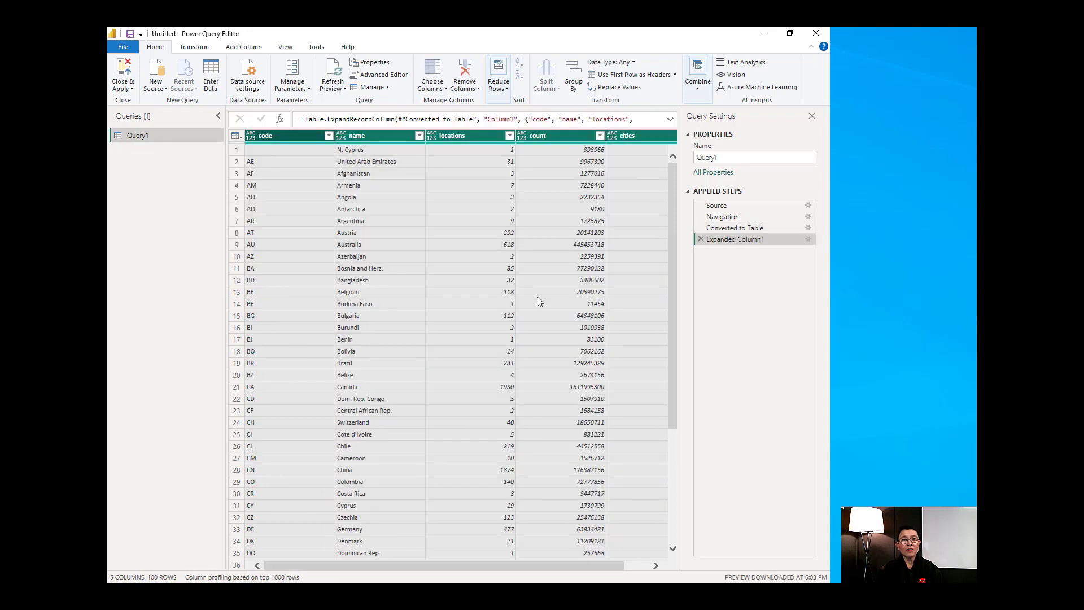